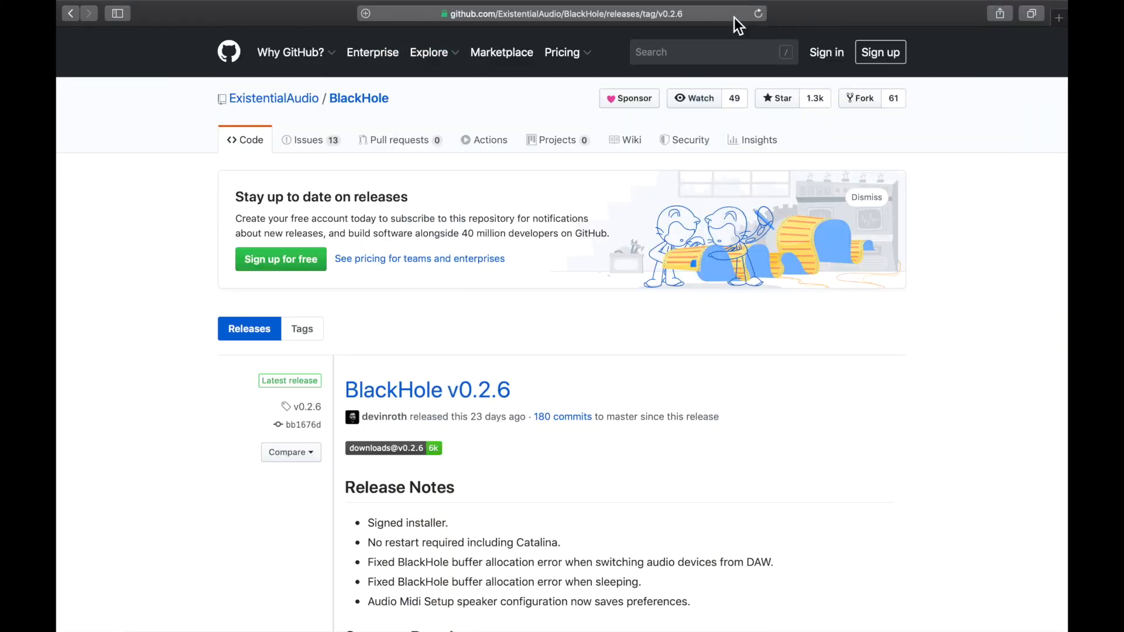
Download BlackHole.v0.2.6.pkg from the release Assets, allowing downloads from github.com.
scroll("down", 3)
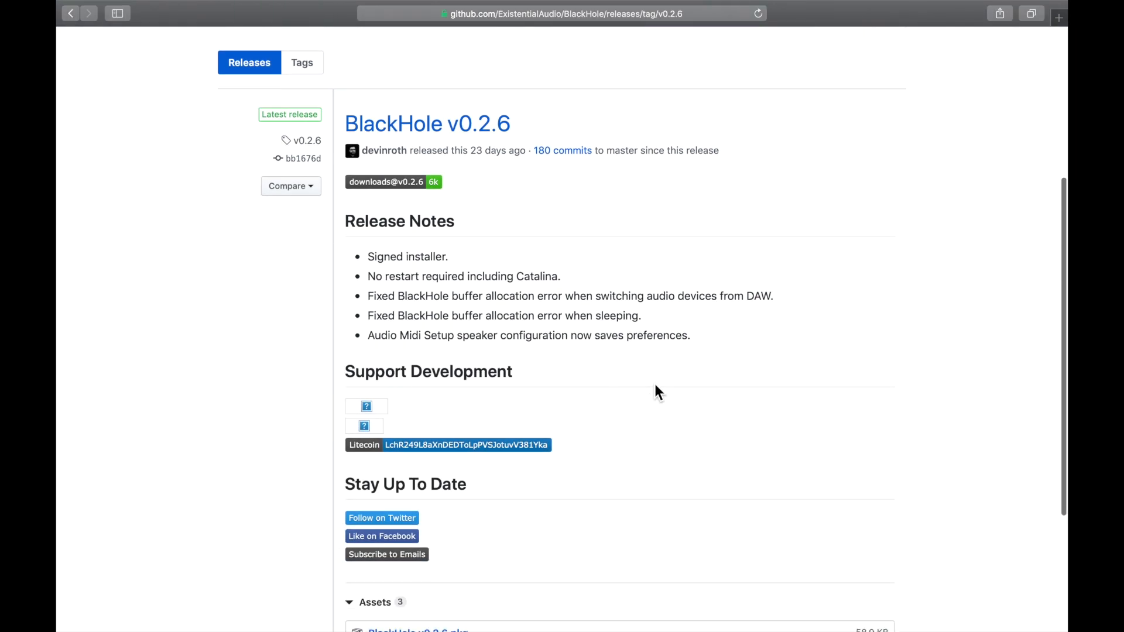
scroll("down", 3)
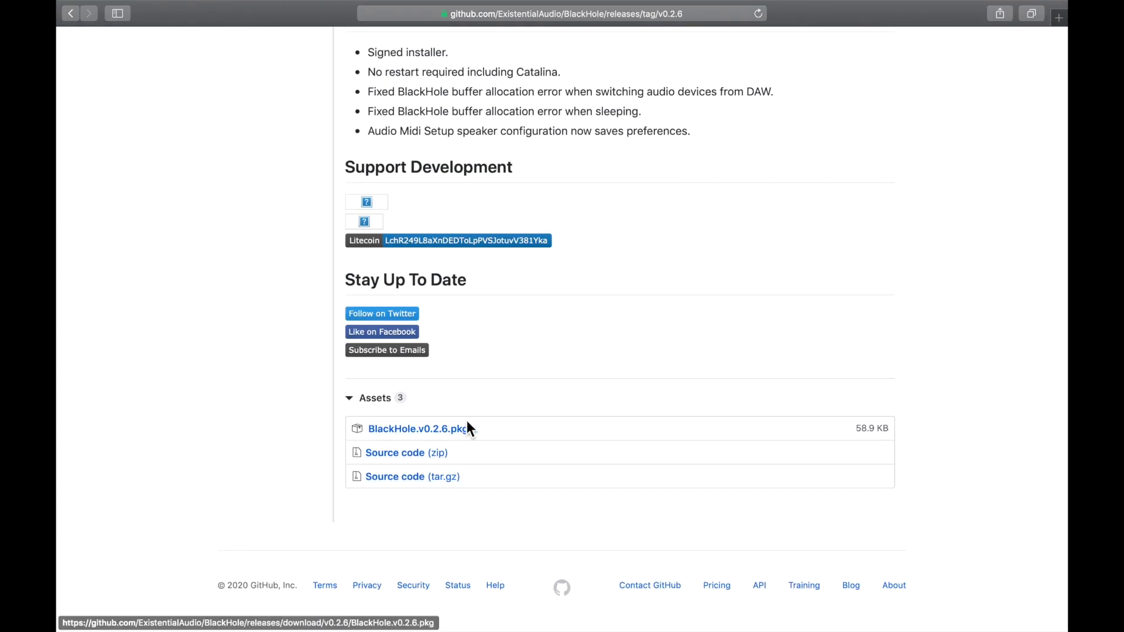
left_click(417, 429)
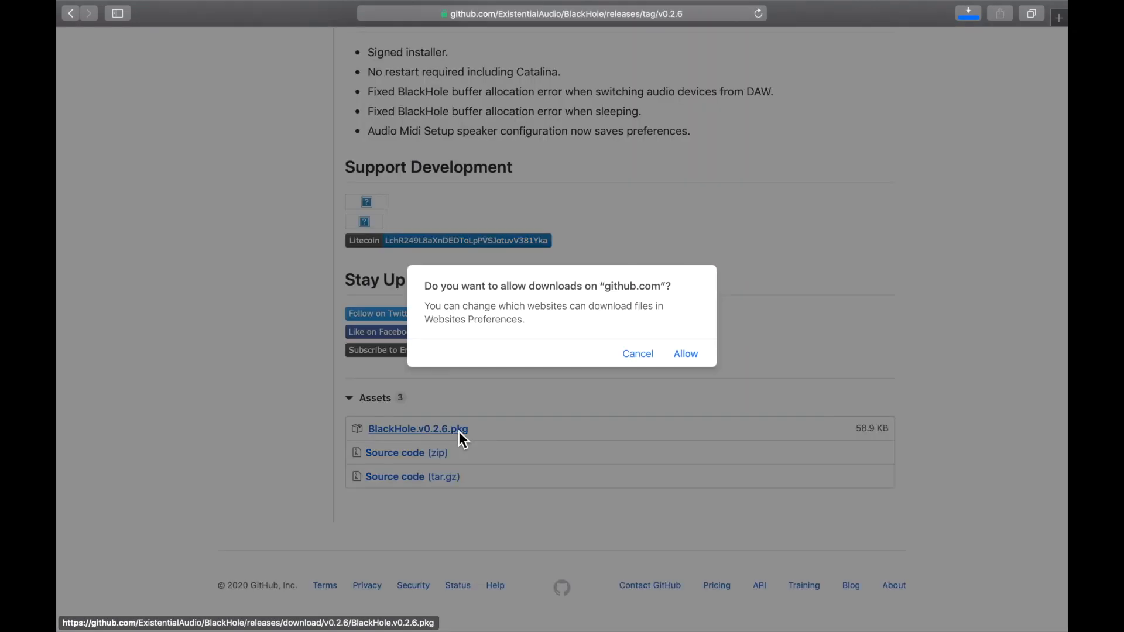
left_click(686, 353)
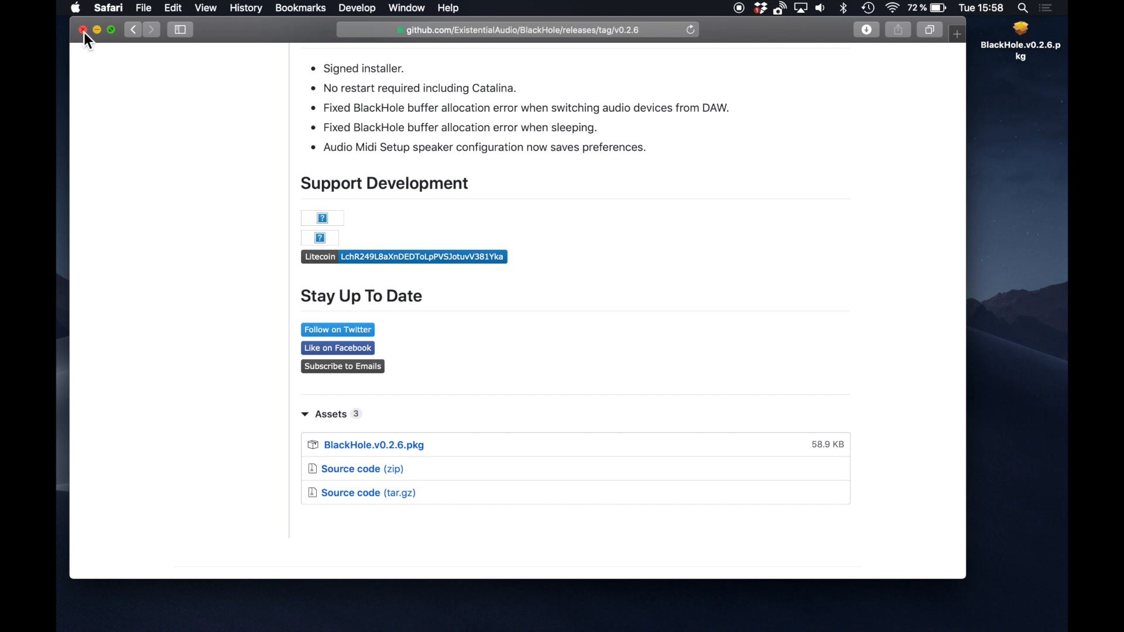
Close Safari and launch BlackHole.v0.2.6.pkg from the desktop via its Open action.
left_click(82, 31)
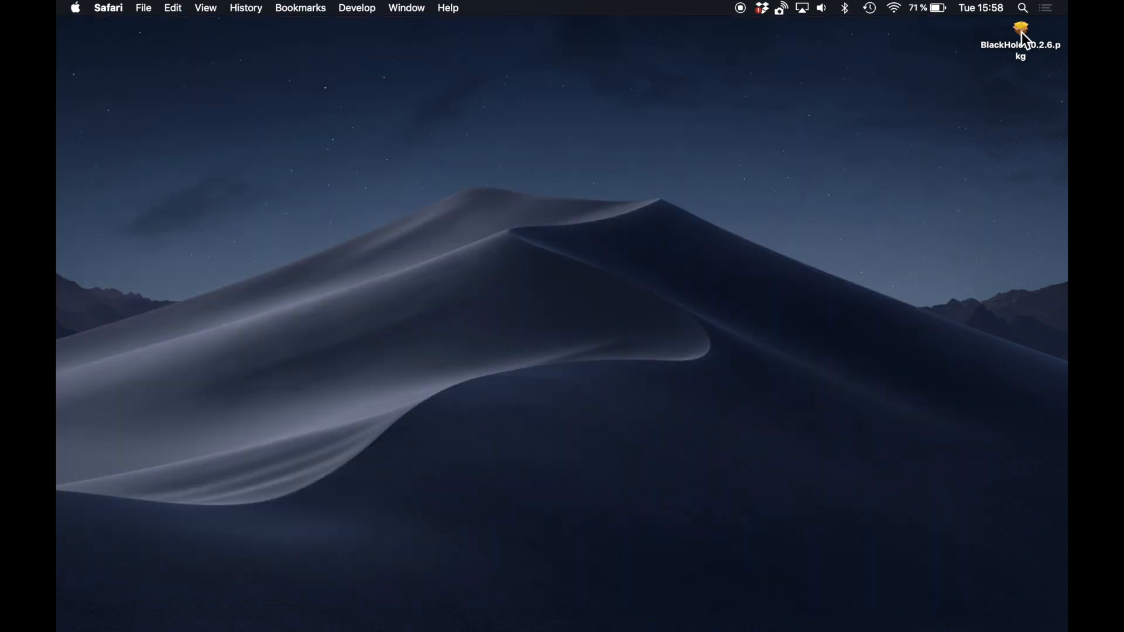
right_click(1021, 28)
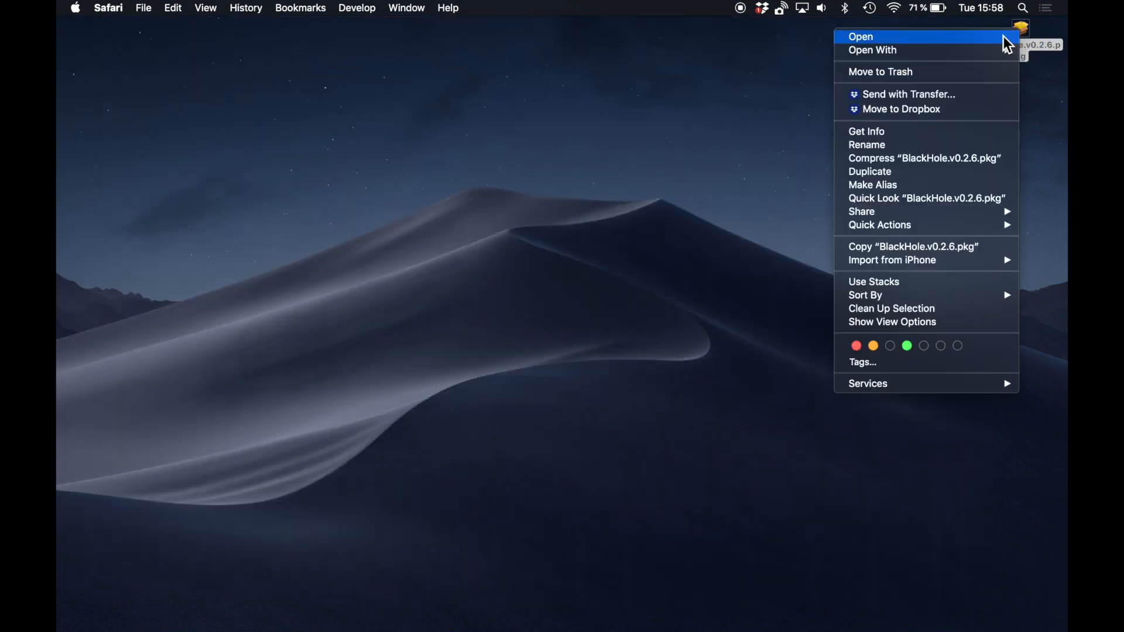
left_click(863, 37)
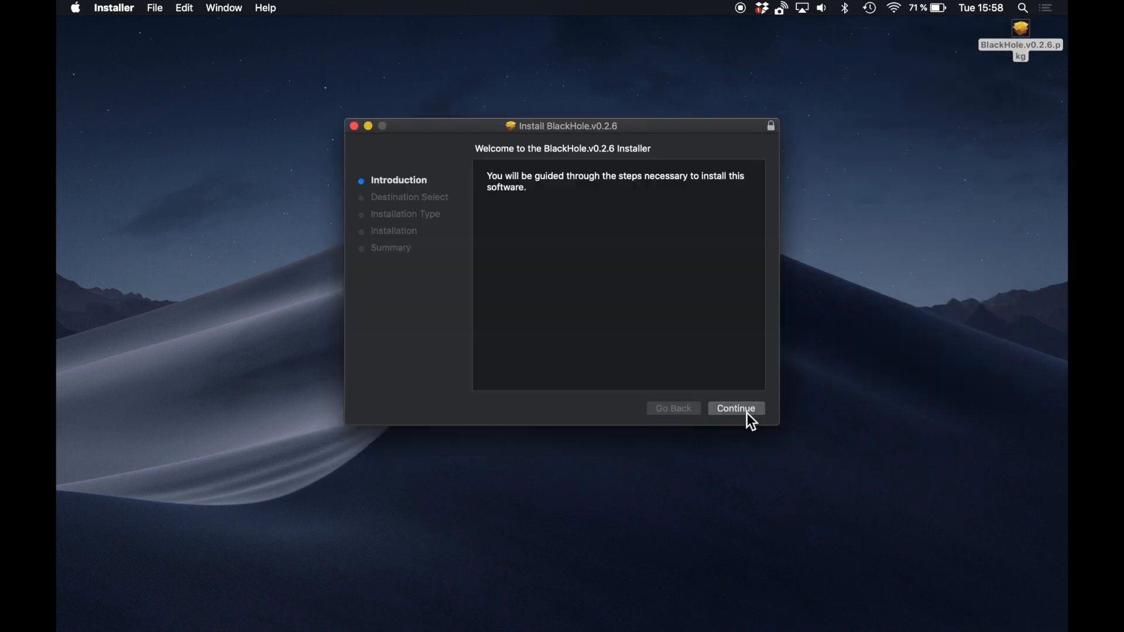
Continue past the introduction and run the standard BlackHole install on Macintosh HD.
left_click(735, 408)
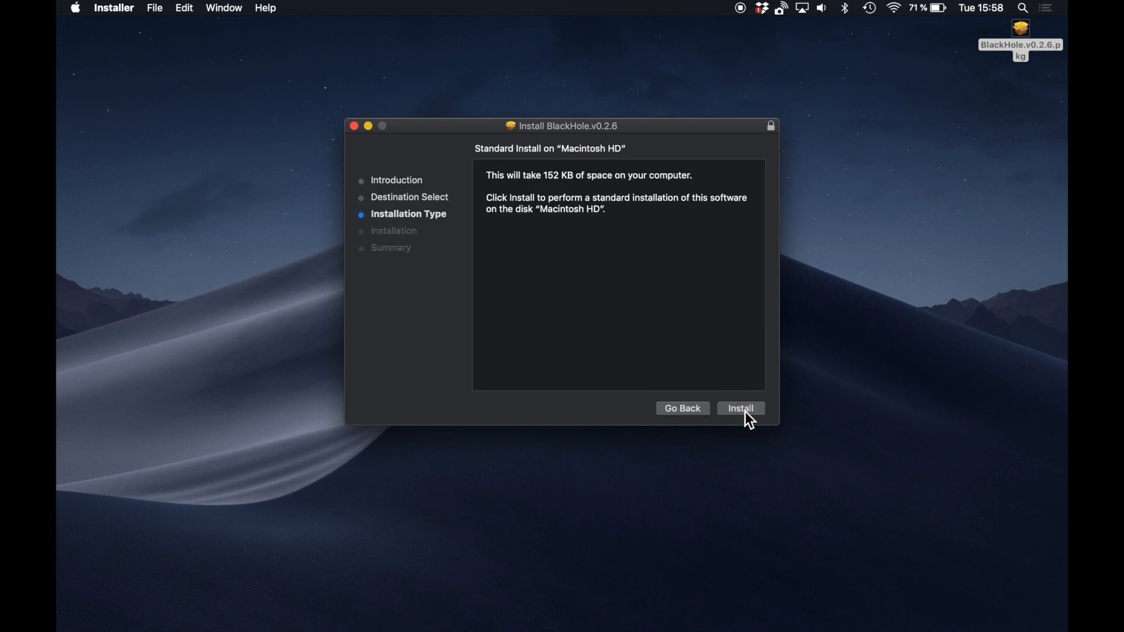
left_click(739, 407)
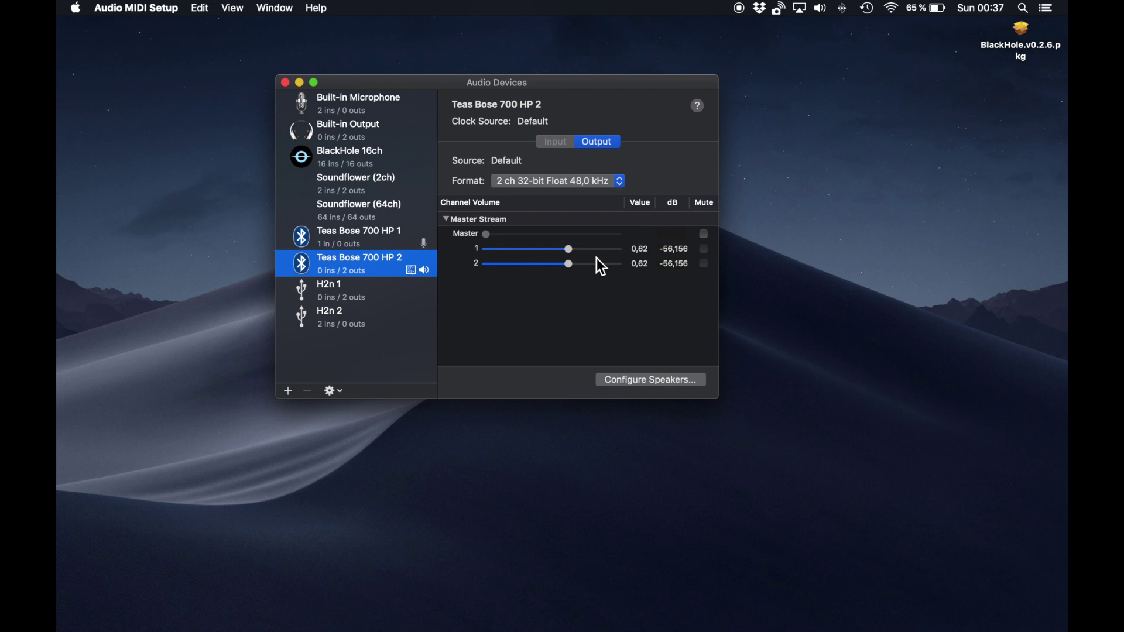
left_click(358, 103)
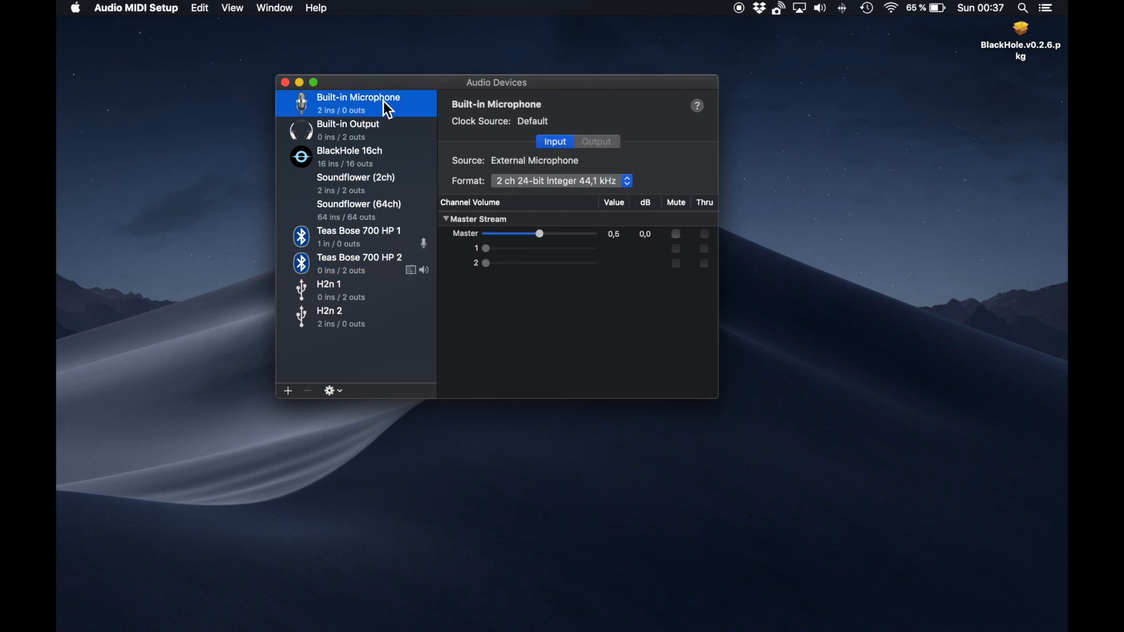
left_click(347, 128)
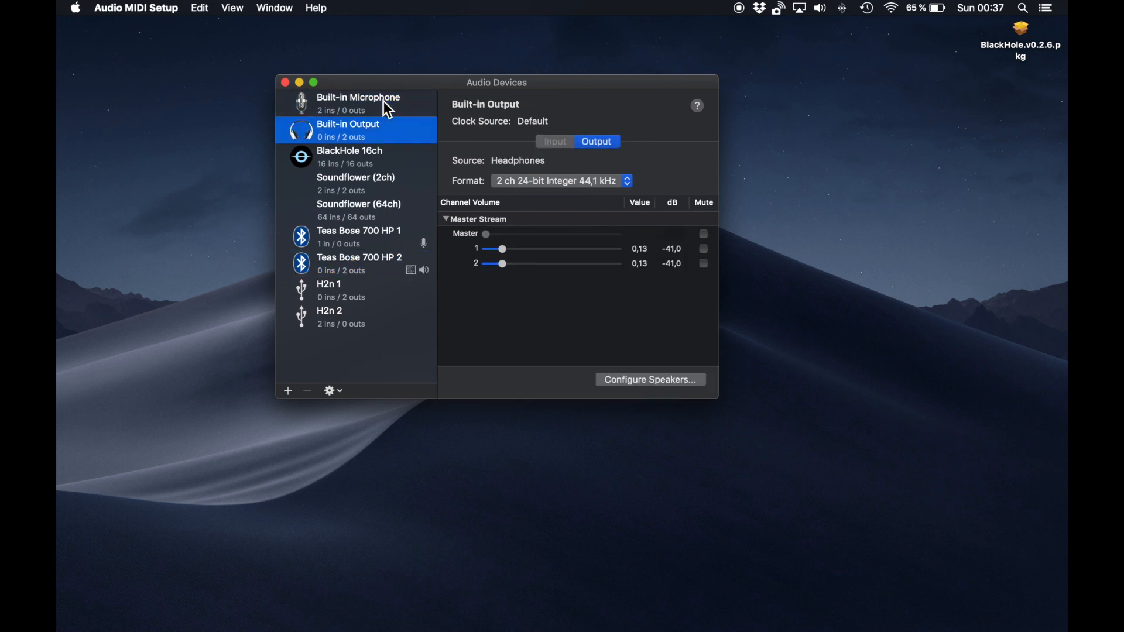
left_click(349, 154)
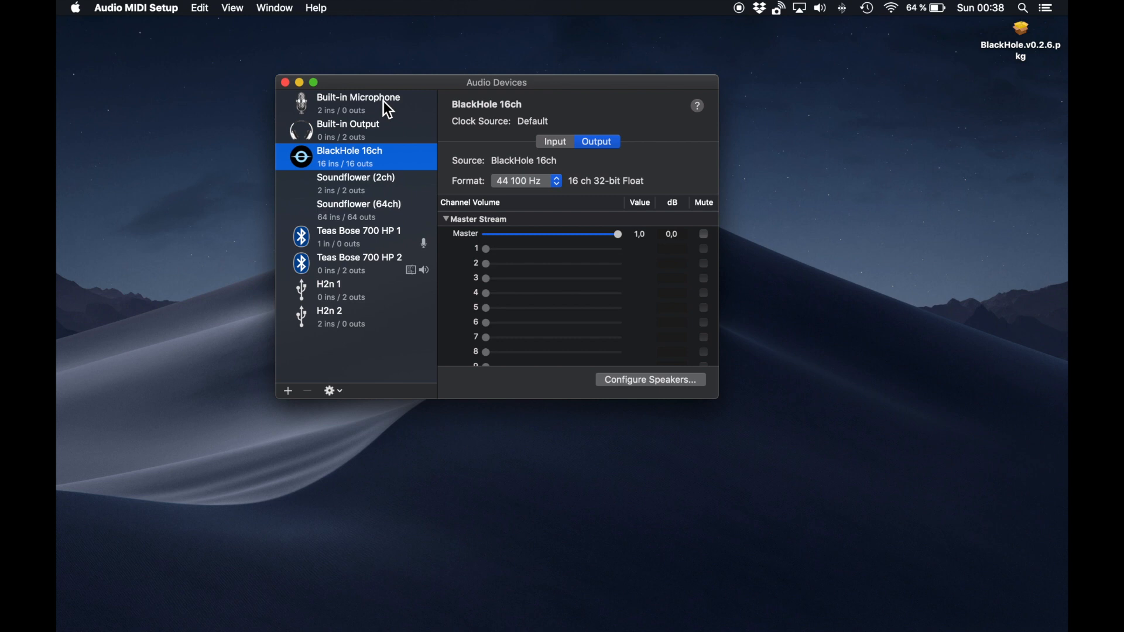
left_click(355, 182)
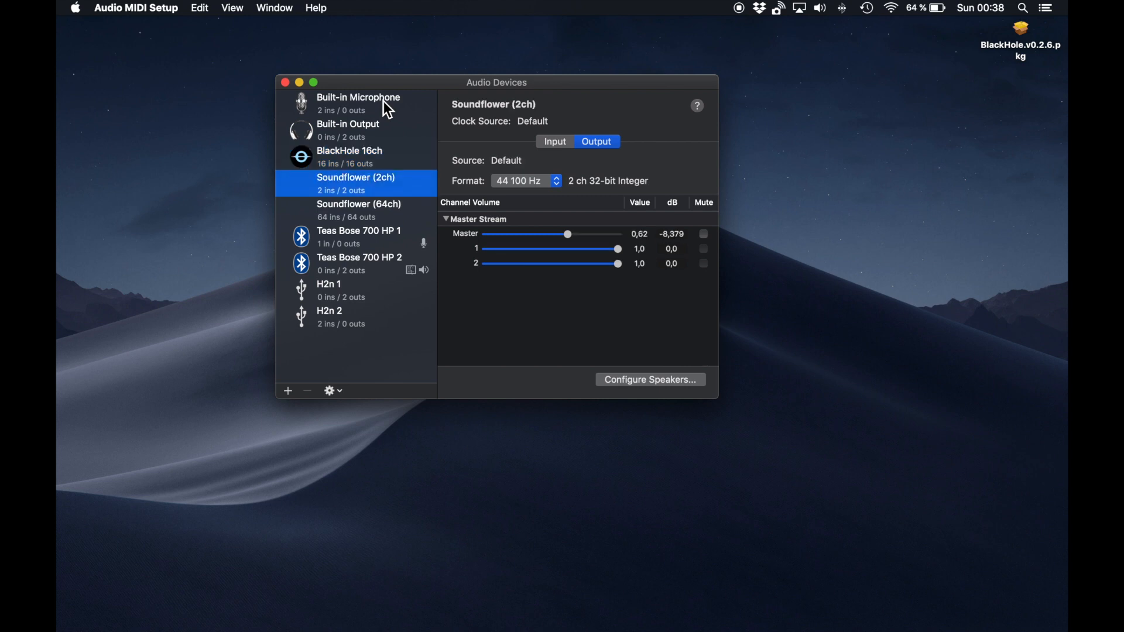
left_click(358, 211)
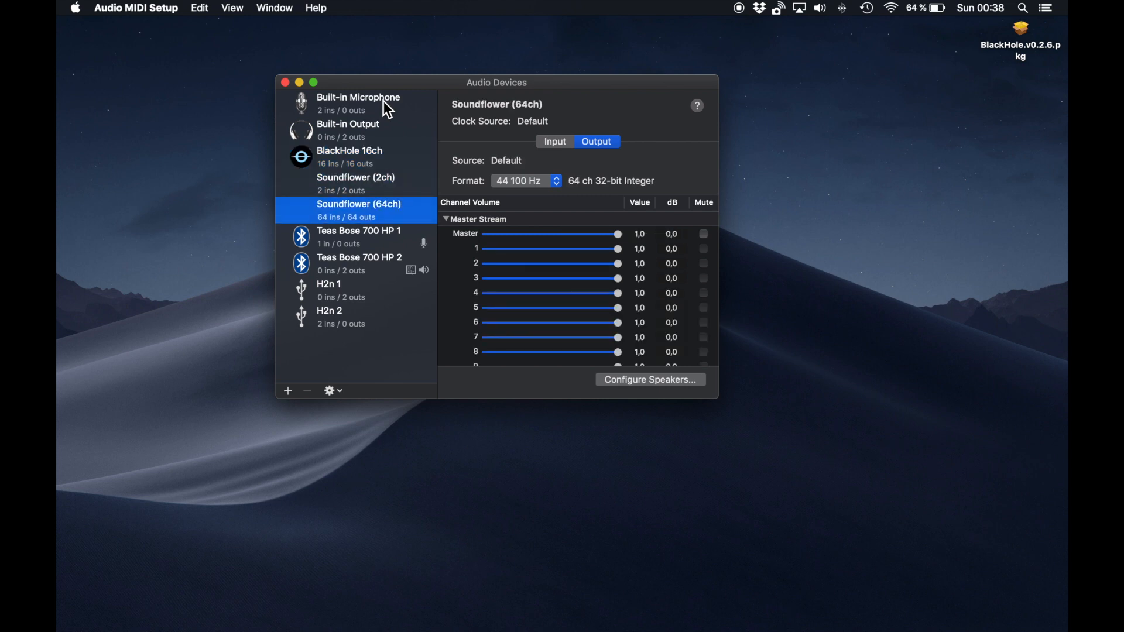
left_click(358, 236)
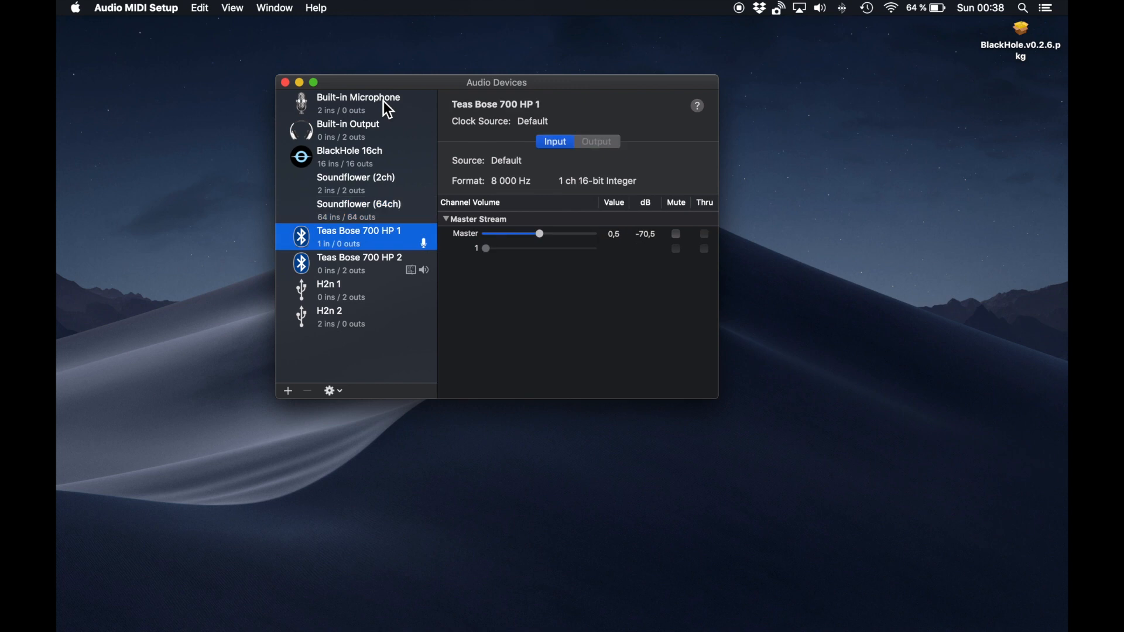
left_click(329, 316)
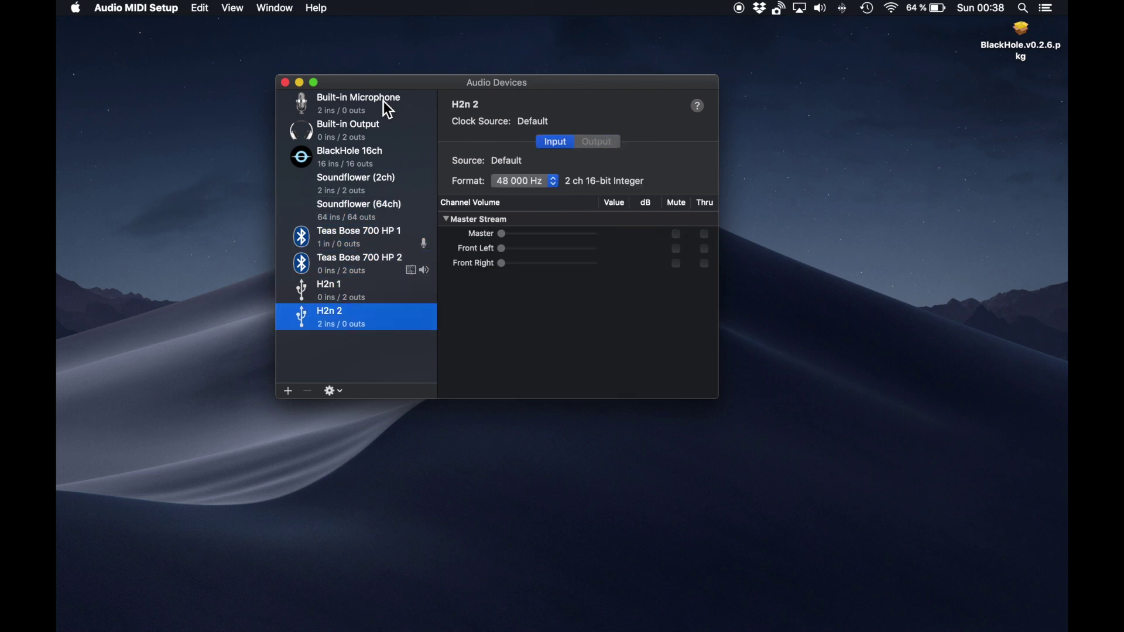
left_click(347, 129)
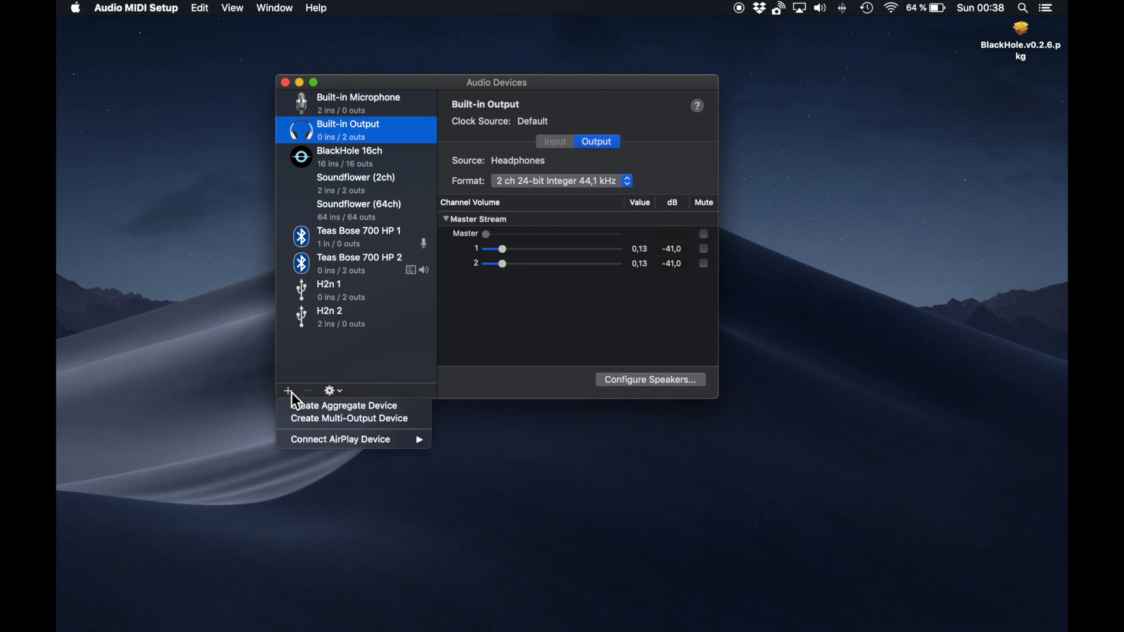
Create a multi-output device adding BlackHole 16ch with drift correction enabled.
left_click(305, 425)
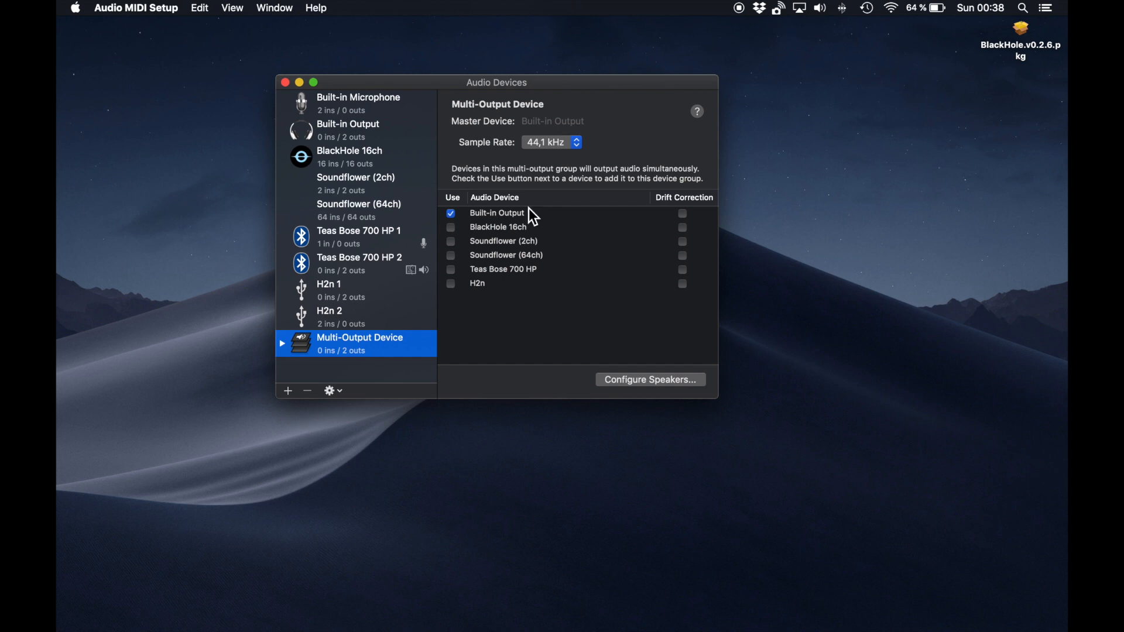
mouse_move(485, 232)
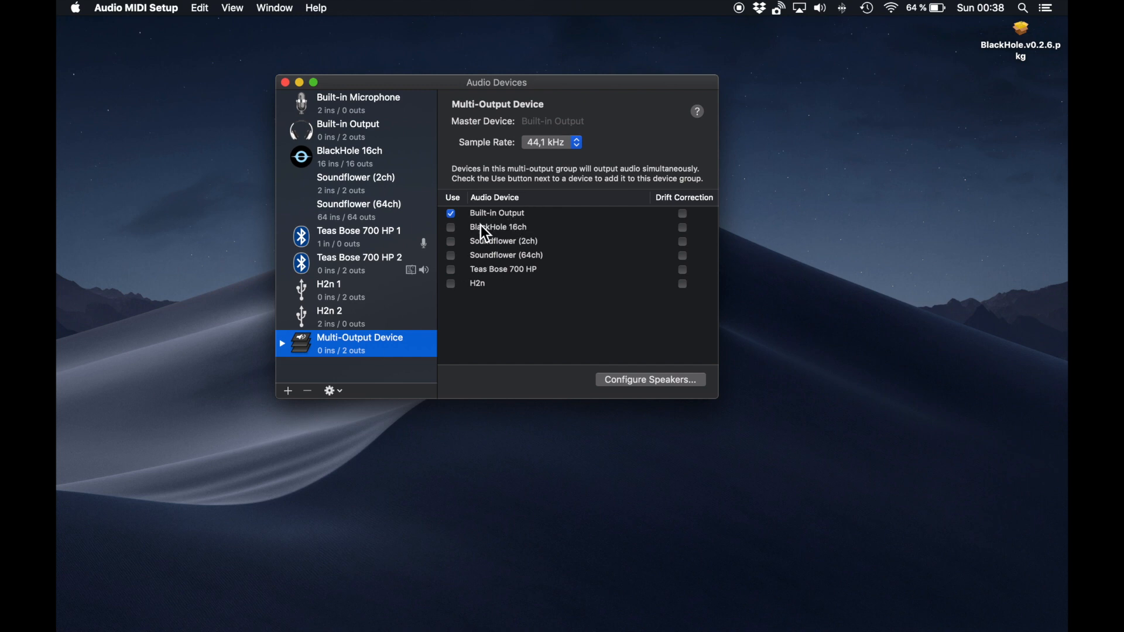
left_click(449, 227)
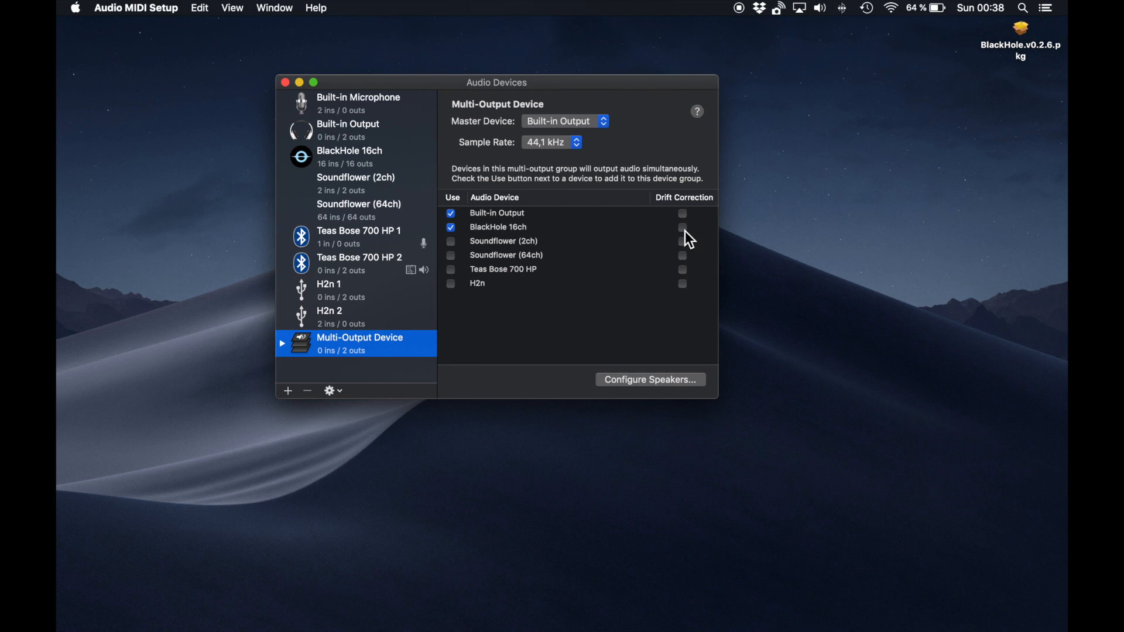
left_click(681, 227)
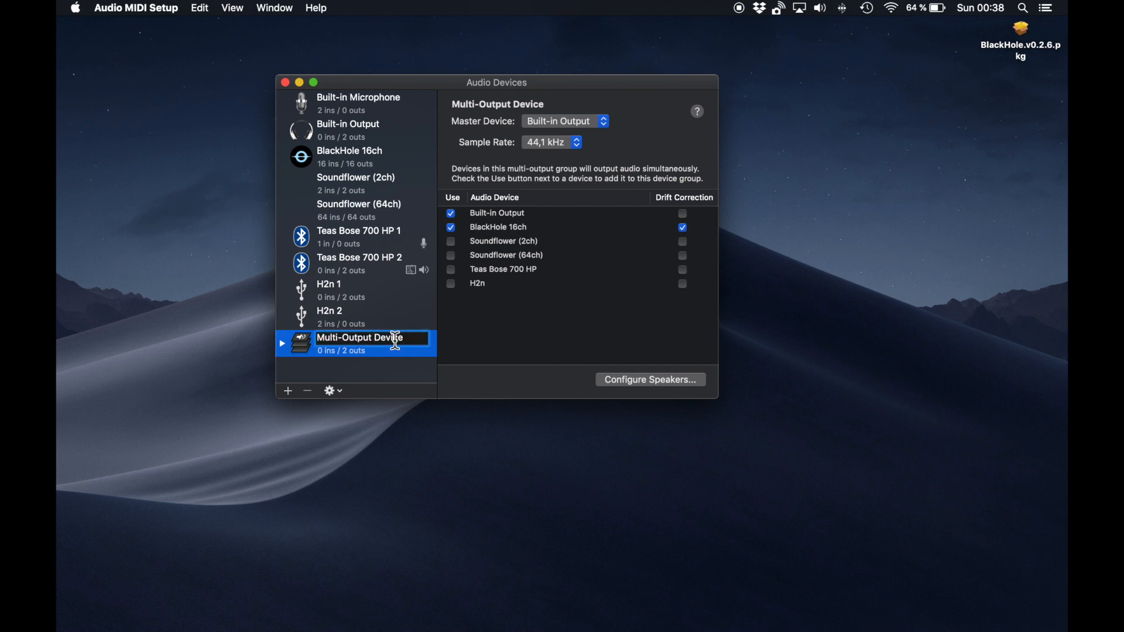
Rename the multi-output device to 'built in + black hole'.
type("built in")
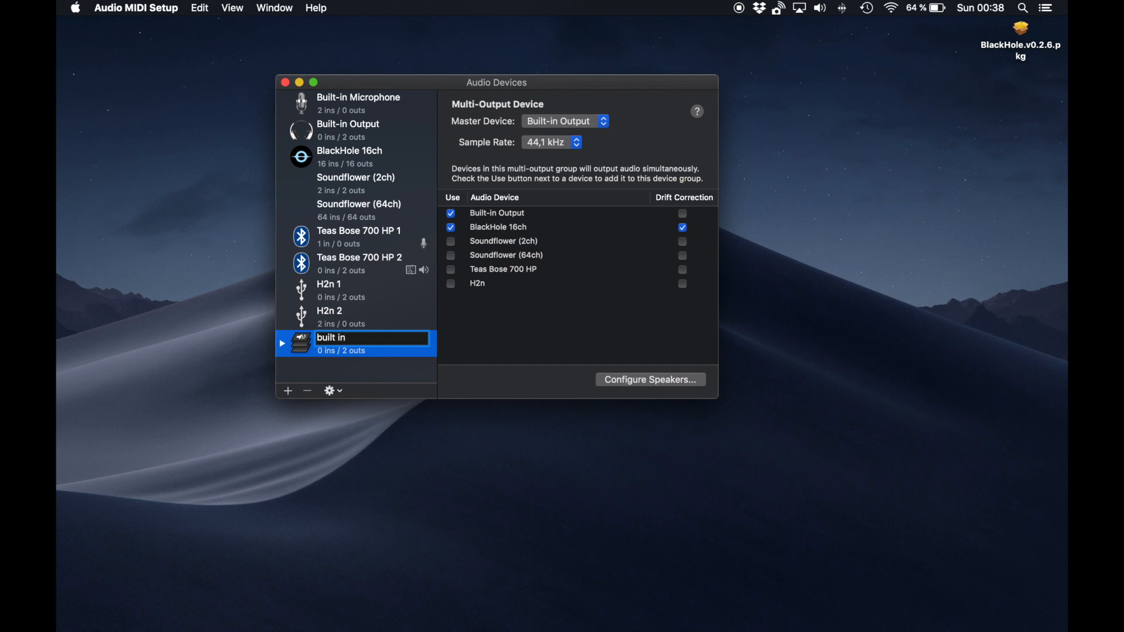
type("+ black")
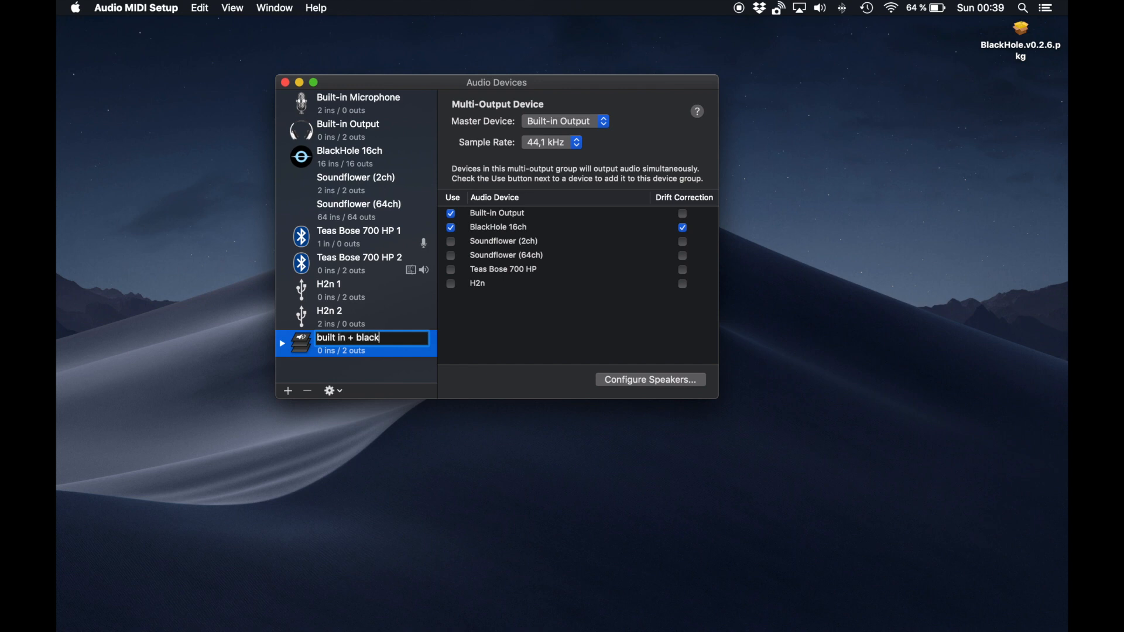
left_click(358, 103)
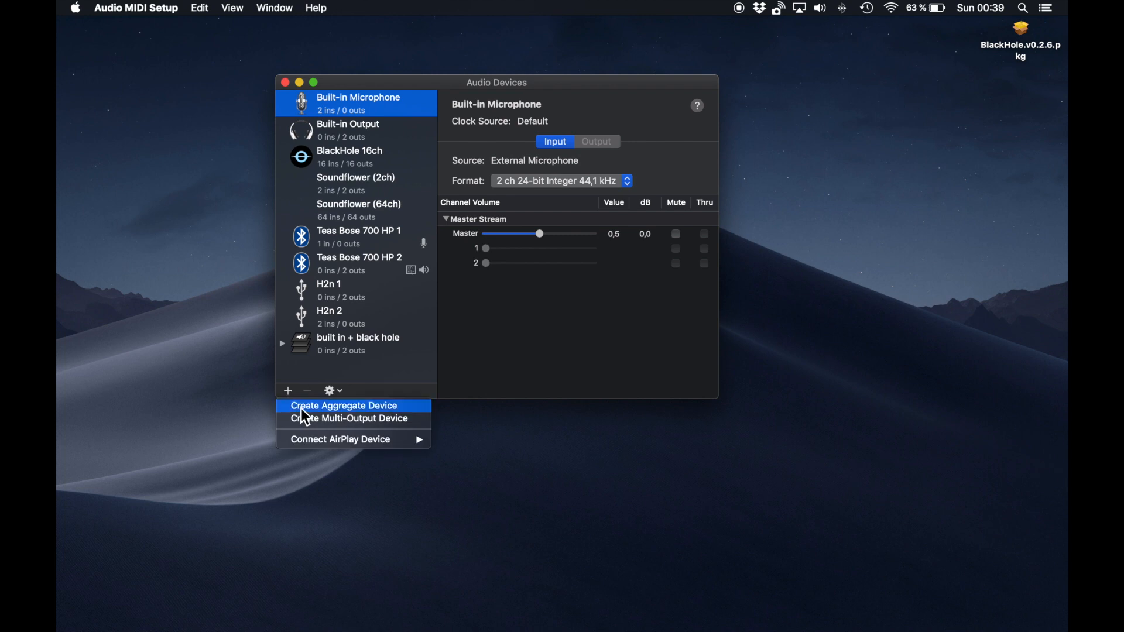
Create an aggregate device with Built-in Microphone and drift-corrected BlackHole 16ch.
left_click(344, 405)
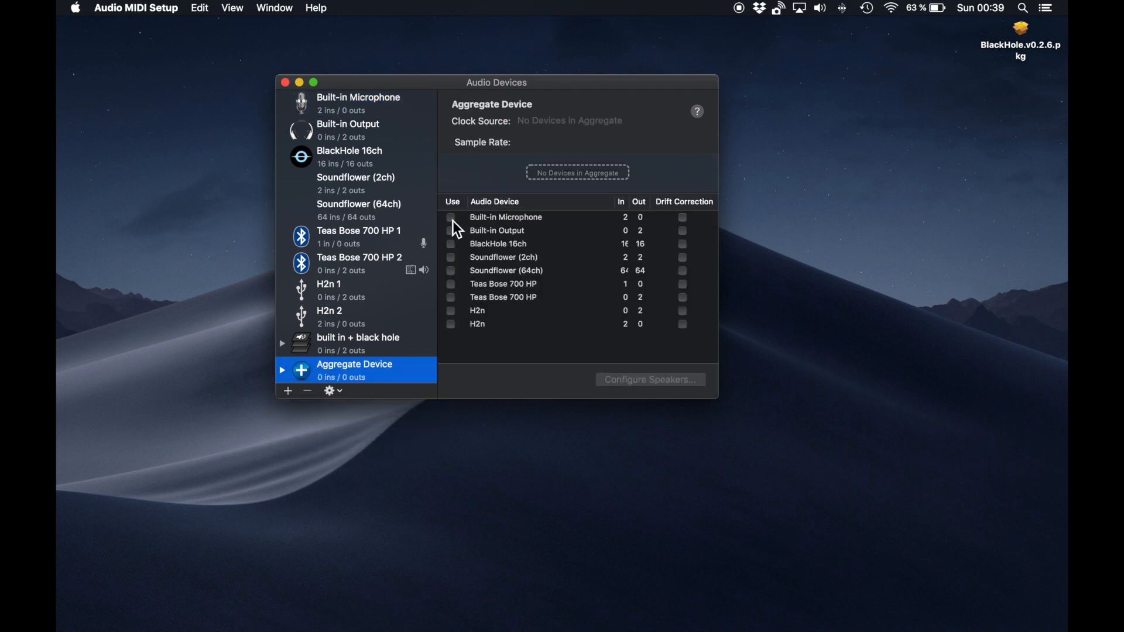
left_click(451, 218)
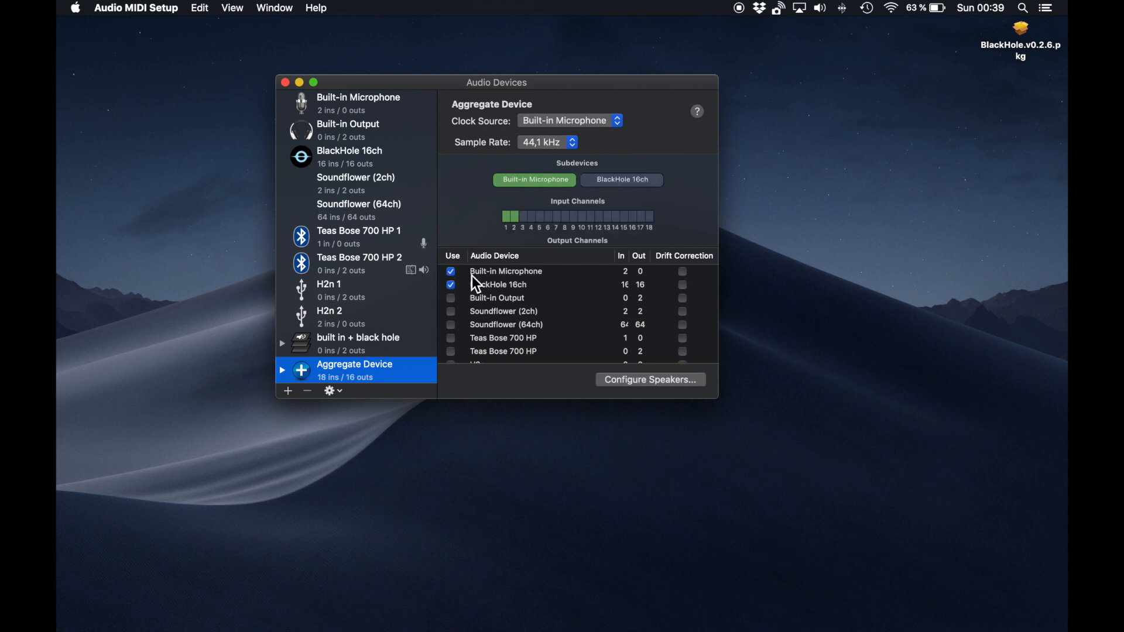
mouse_move(616, 307)
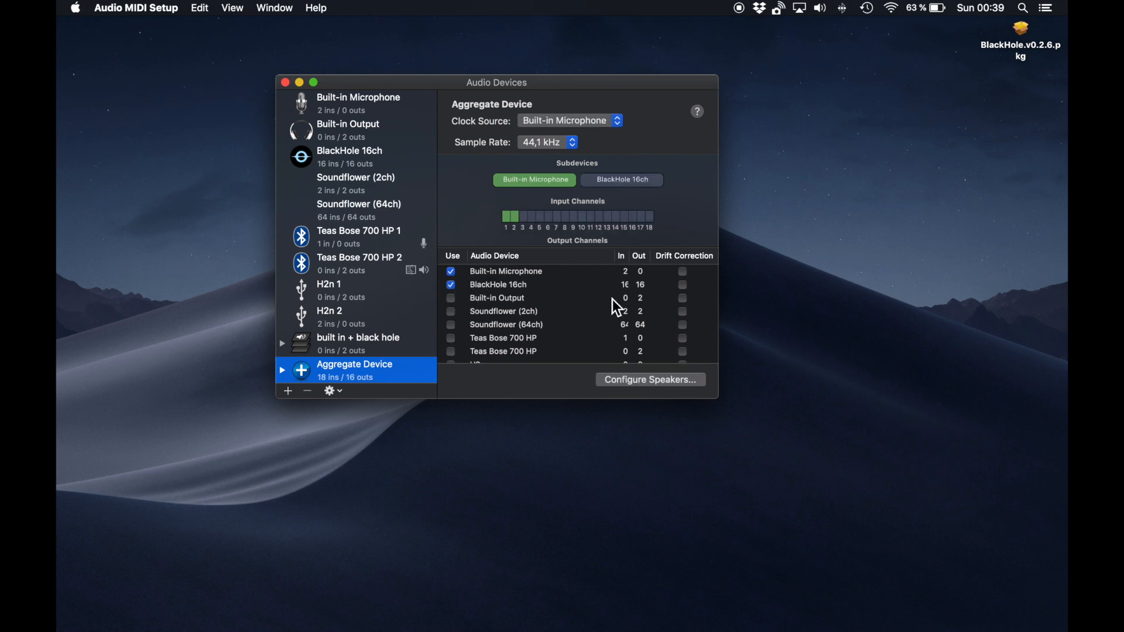
left_click(681, 285)
type("b")
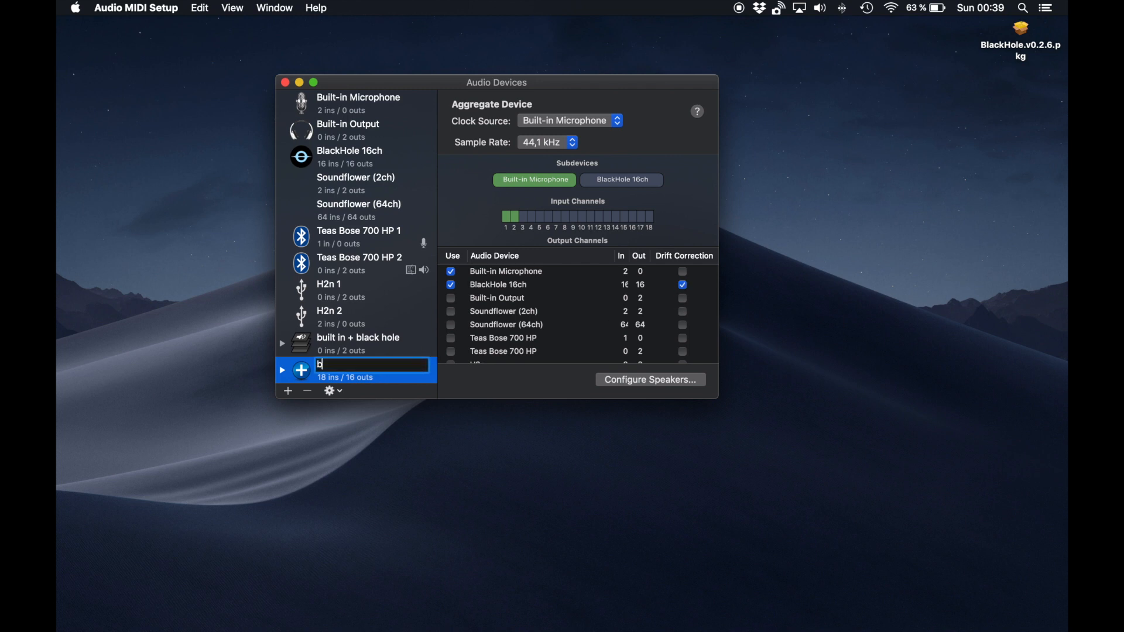
Rename the aggregate device to 'built in mic + black hole'.
type("uilt in mic + bla")
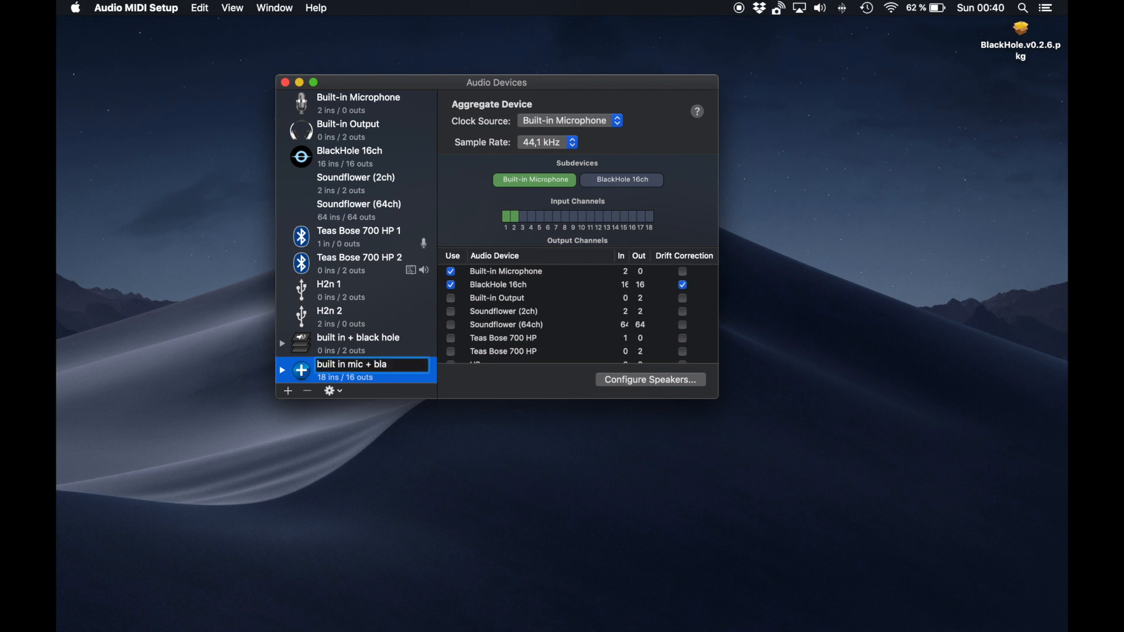
left_click(358, 337)
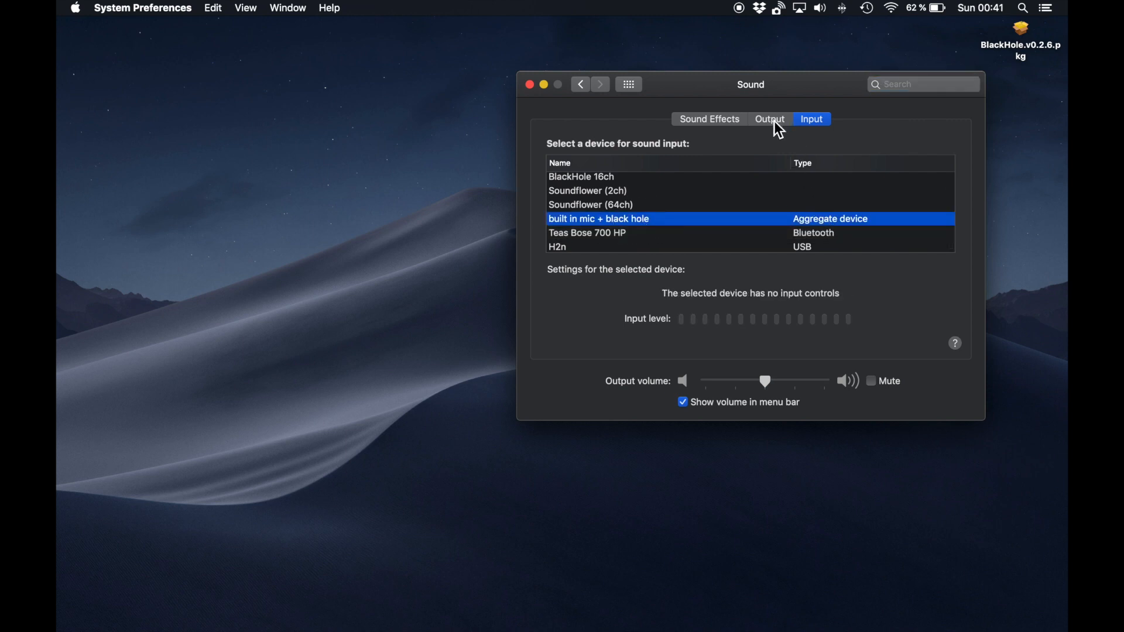
Select 'built in + black hole' as the sound output device.
left_click(770, 120)
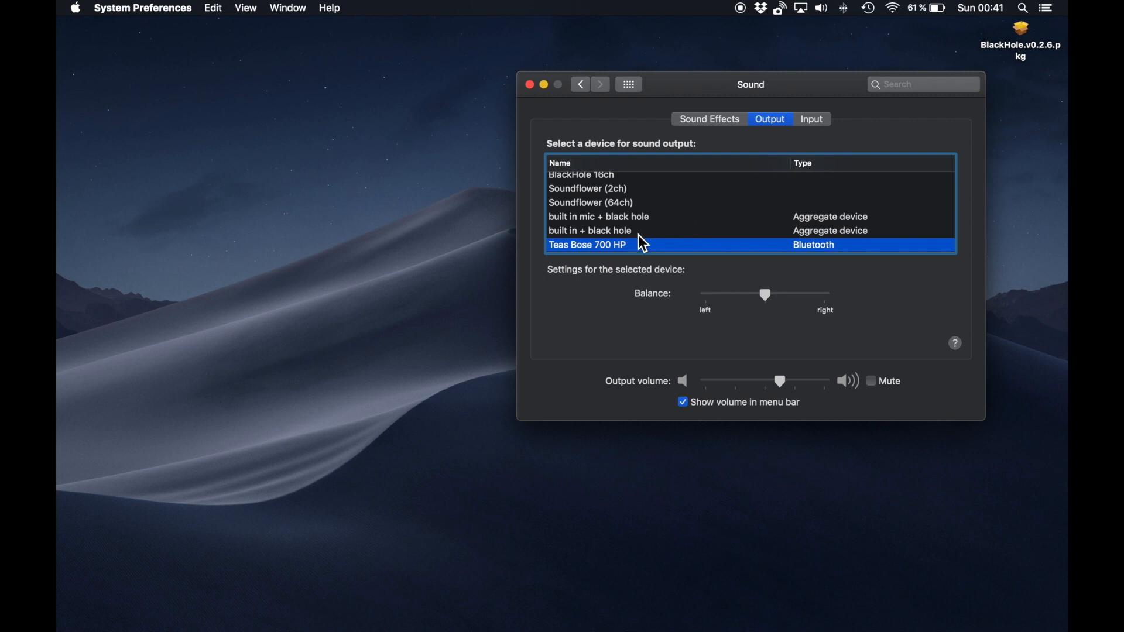
left_click(613, 230)
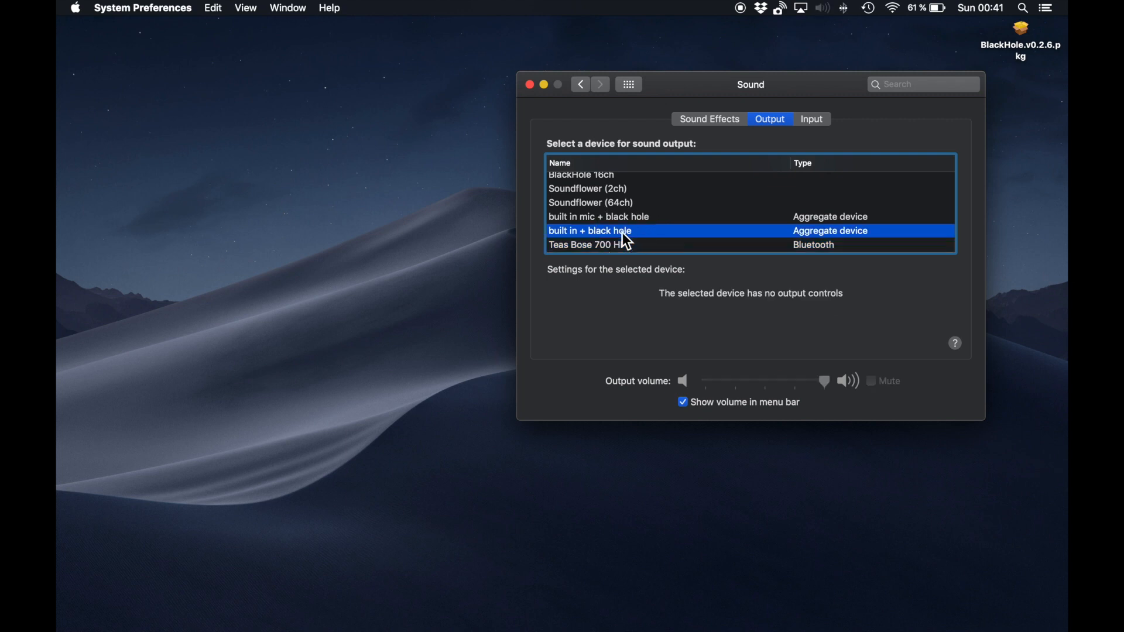